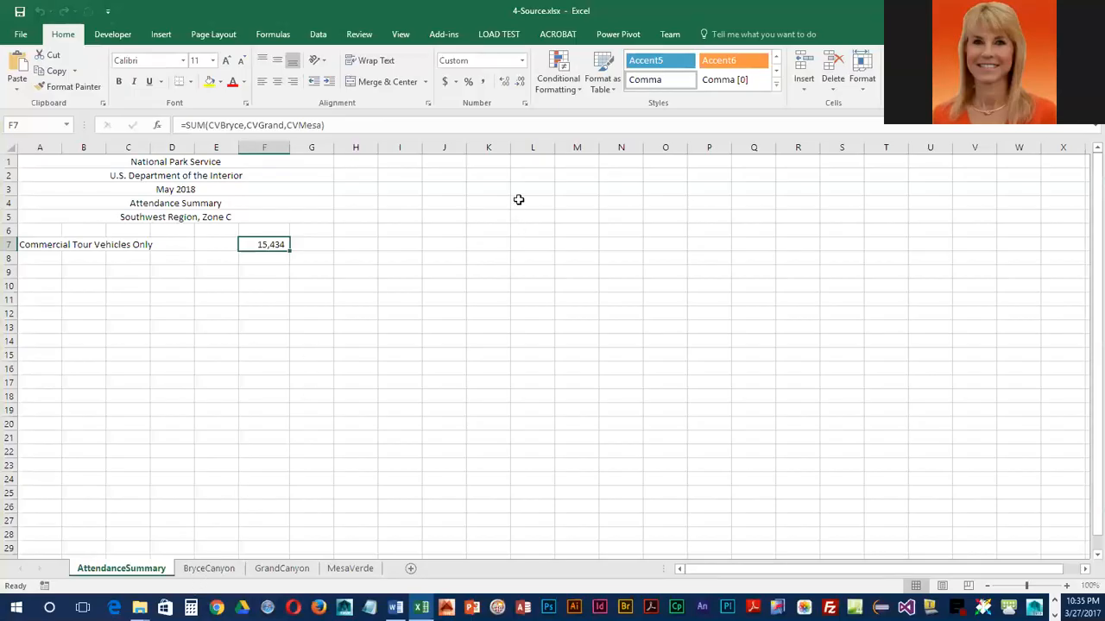
mouse_move(489, 127)
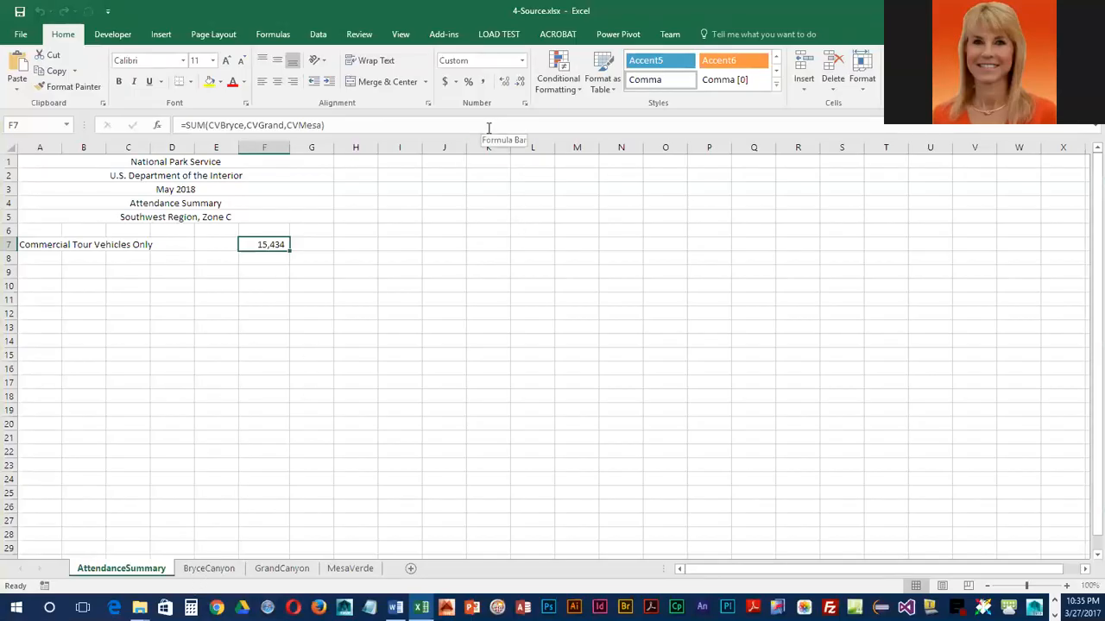
mouse_move(548, 11)
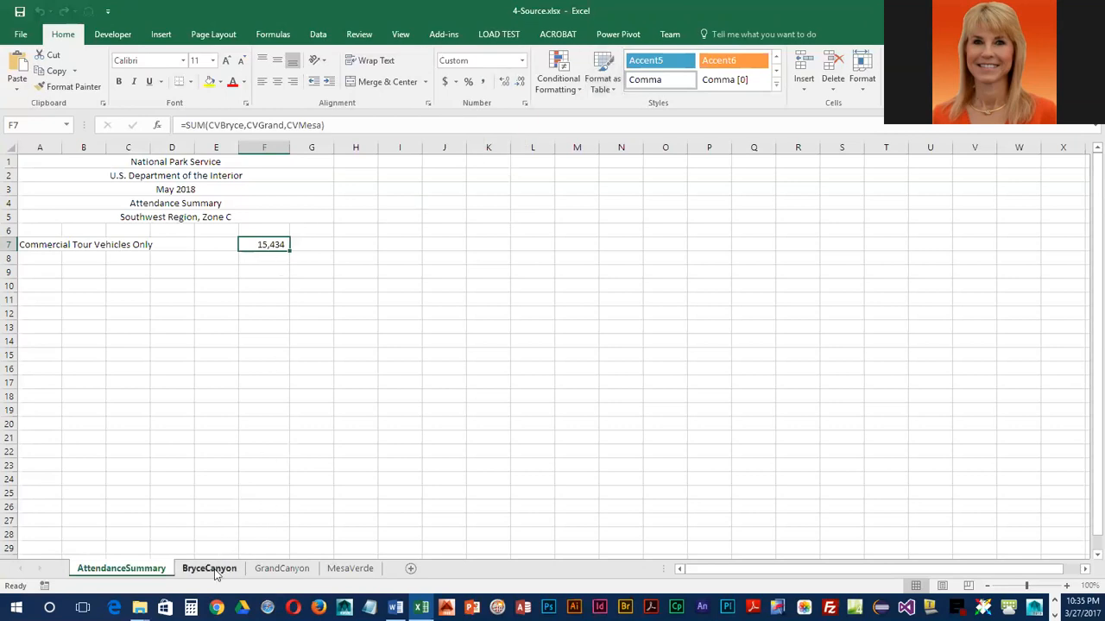
mouse_move(407, 228)
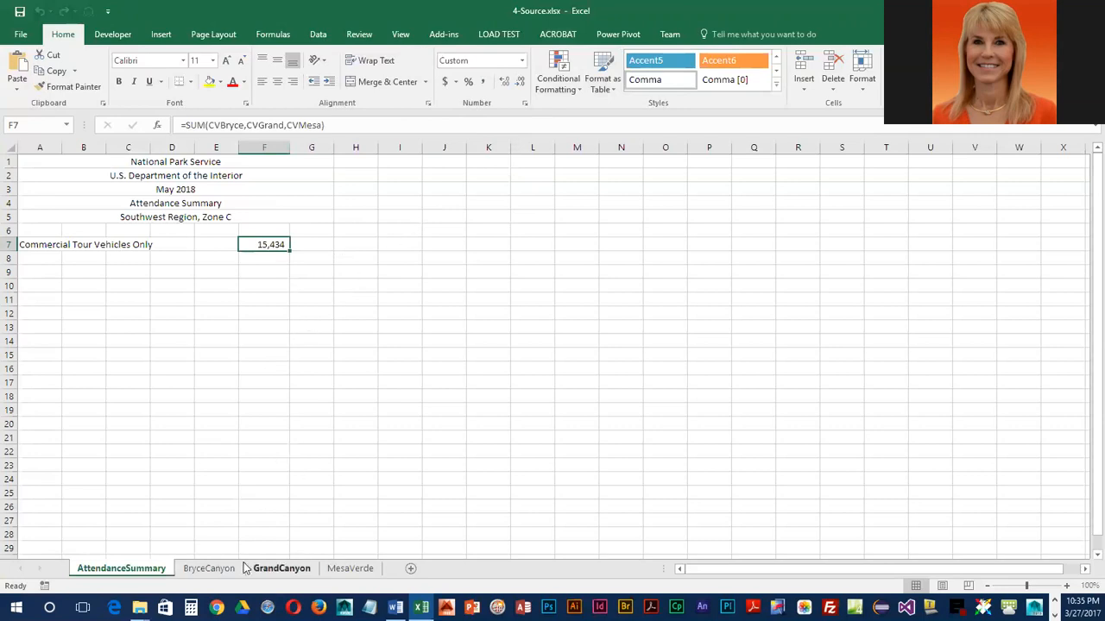
Step: Review the BryceCanyon, GrandCanyon and MesaVerde sheets' daily entries in turn
left_click(208, 568)
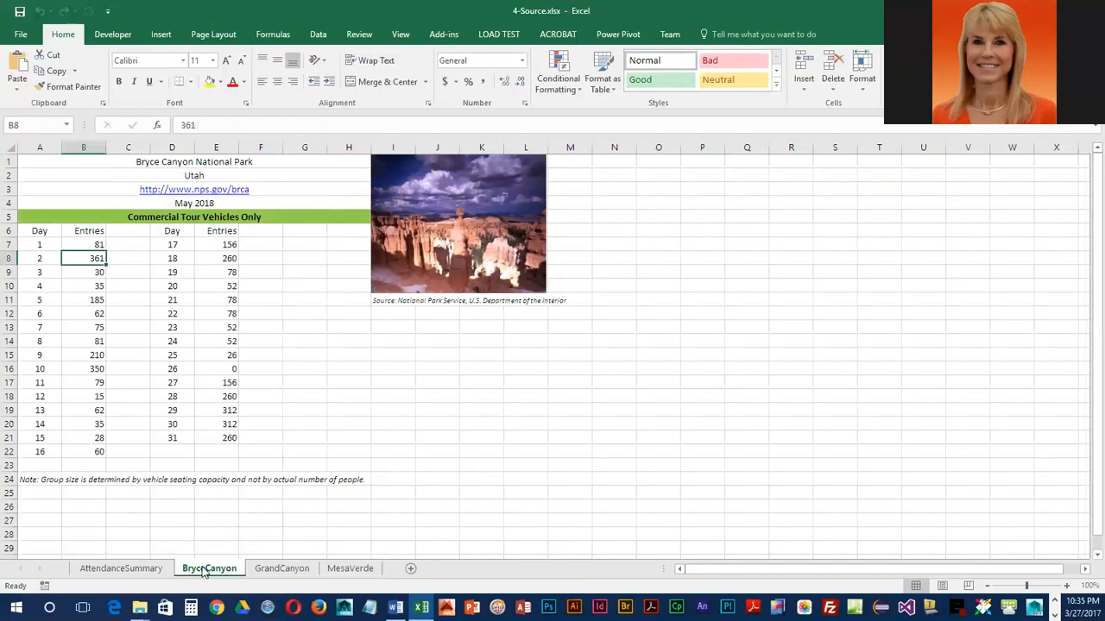
mouse_move(39, 250)
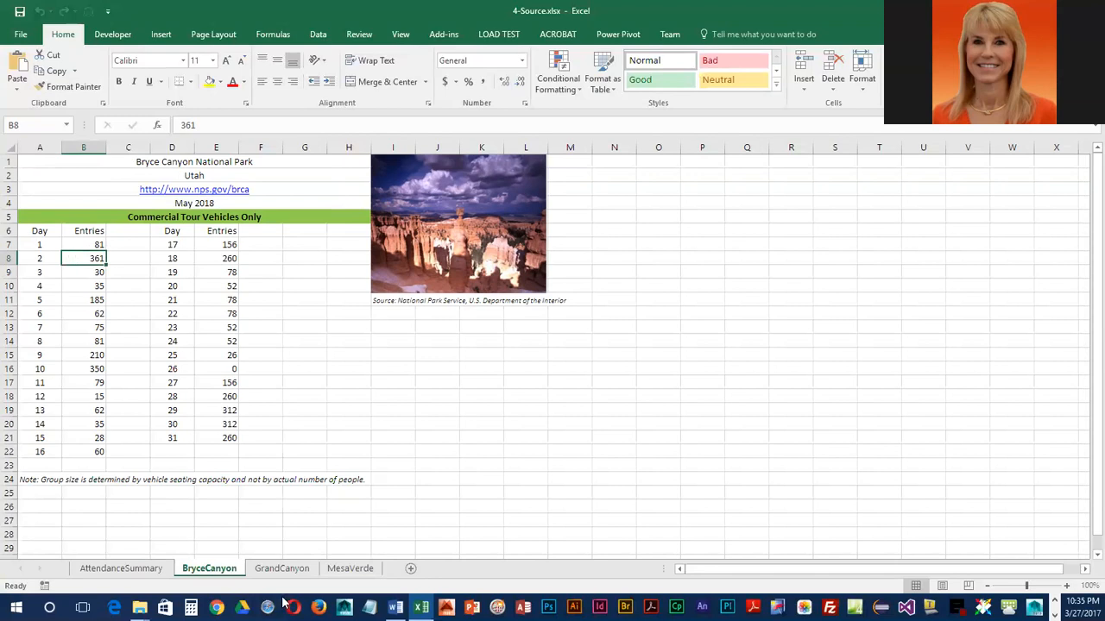
left_click(281, 568)
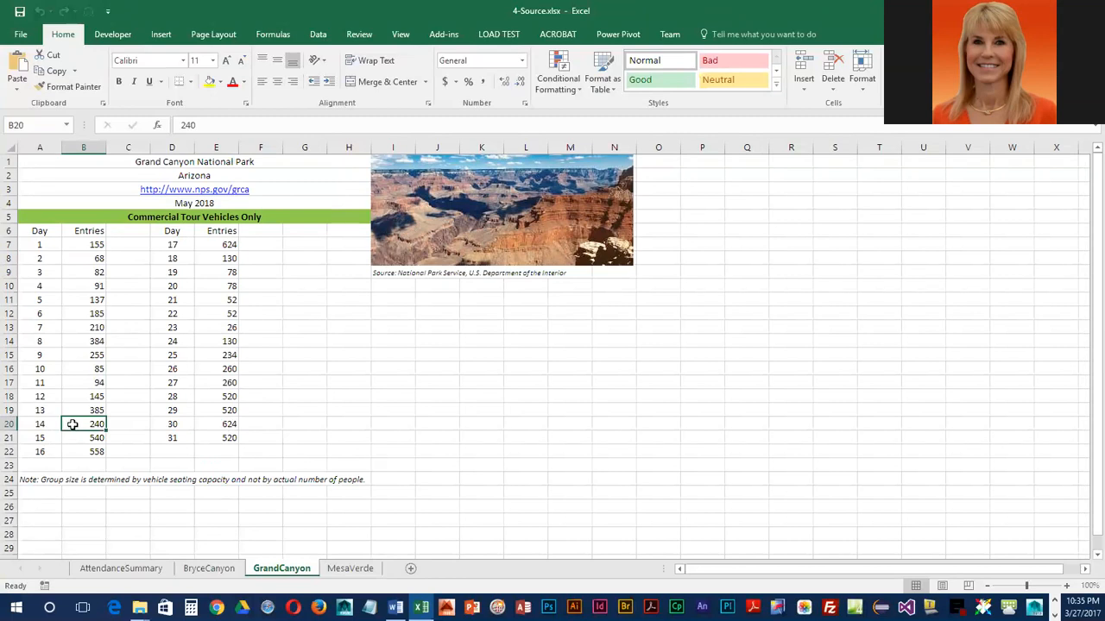
left_click(350, 568)
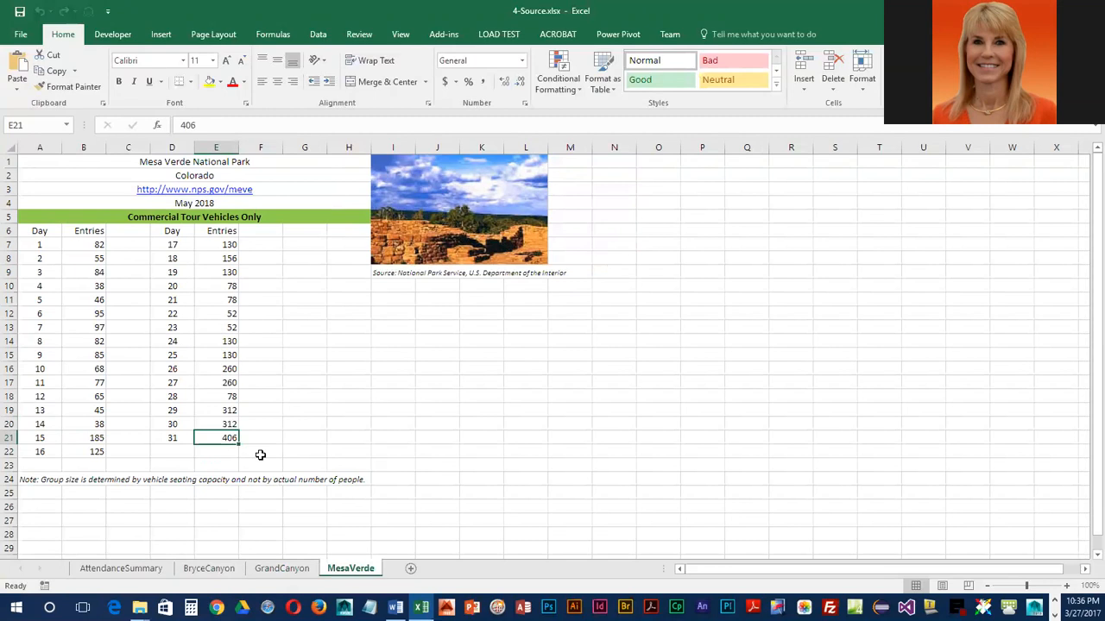
Step: Return to AttendanceSummary and save changes to 4-Source.xlsx while closing it
left_click(120, 568)
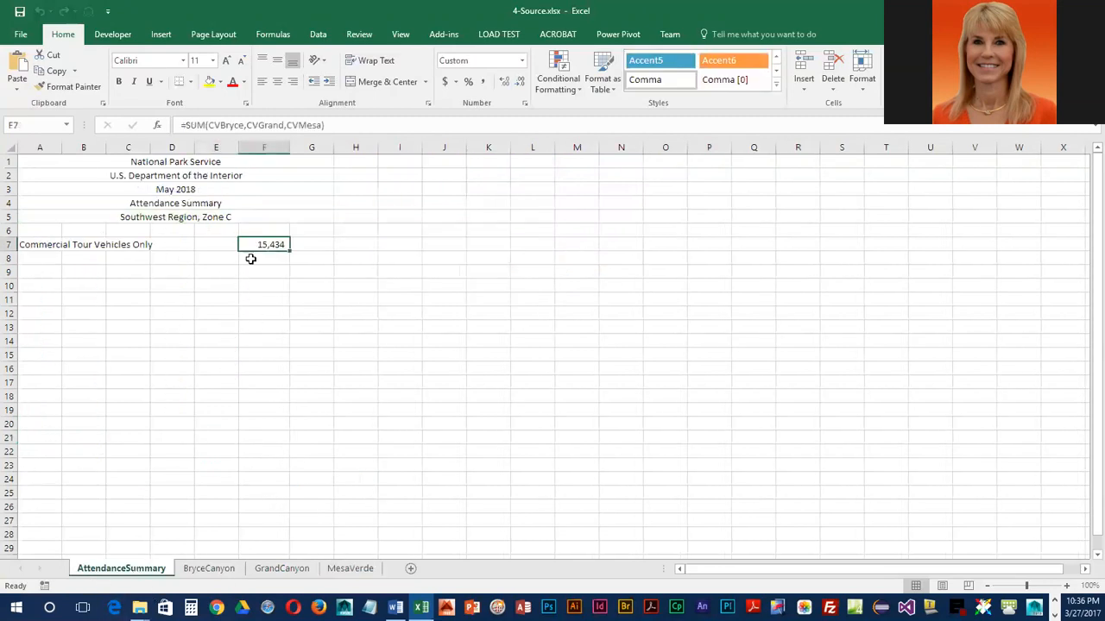
mouse_move(110, 256)
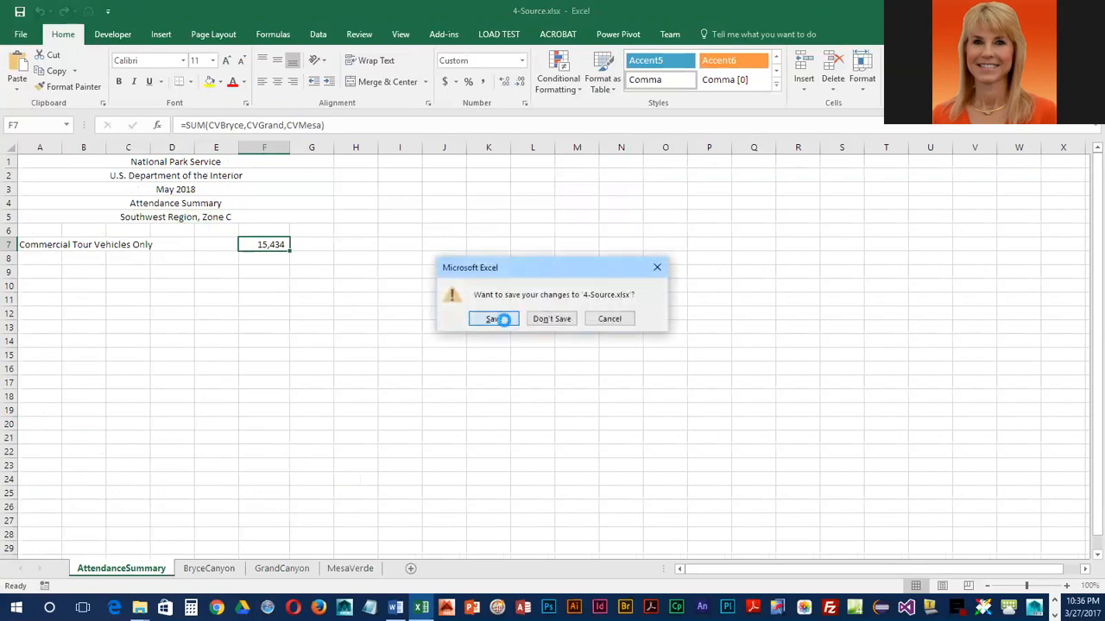
left_click(492, 318)
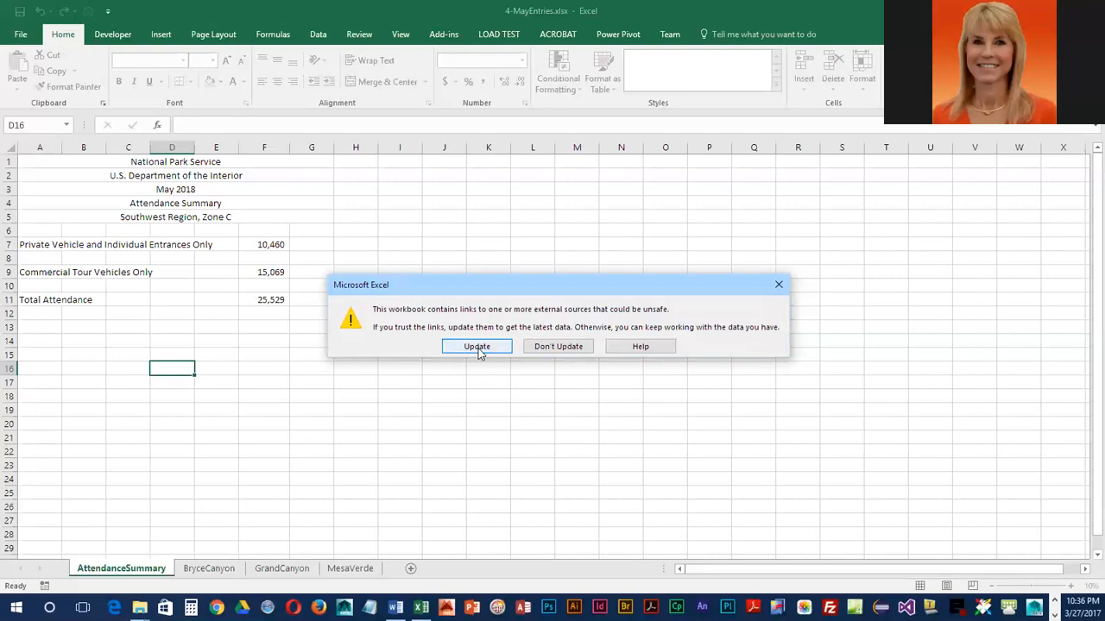
Step: Update the external links and inspect cell F9's MayGroupSales.xlsx formula
left_click(476, 347)
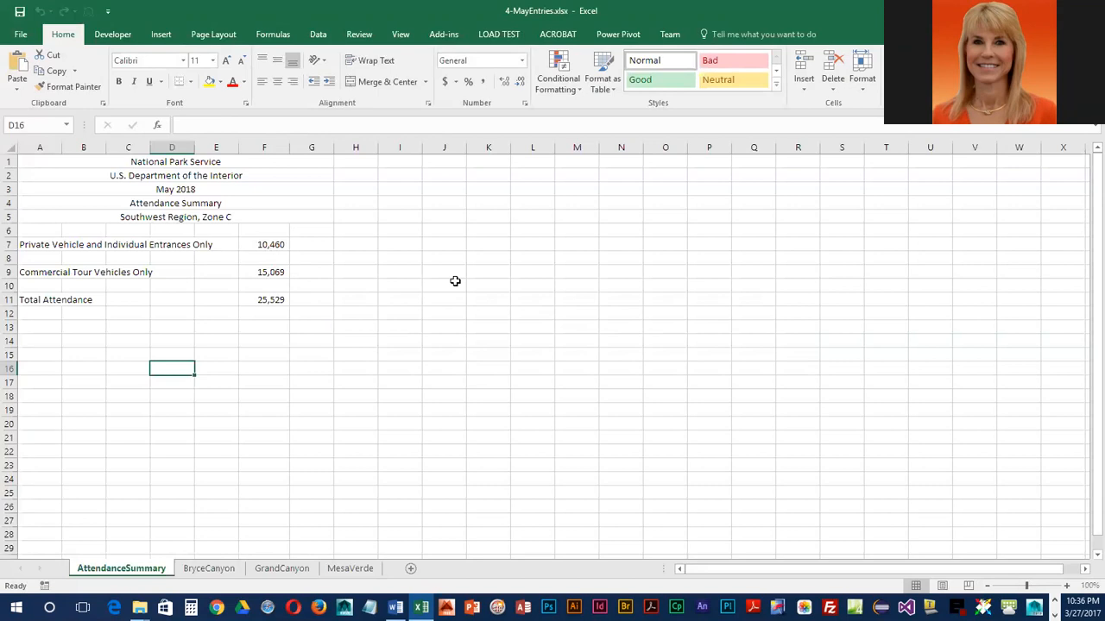
left_click(264, 272)
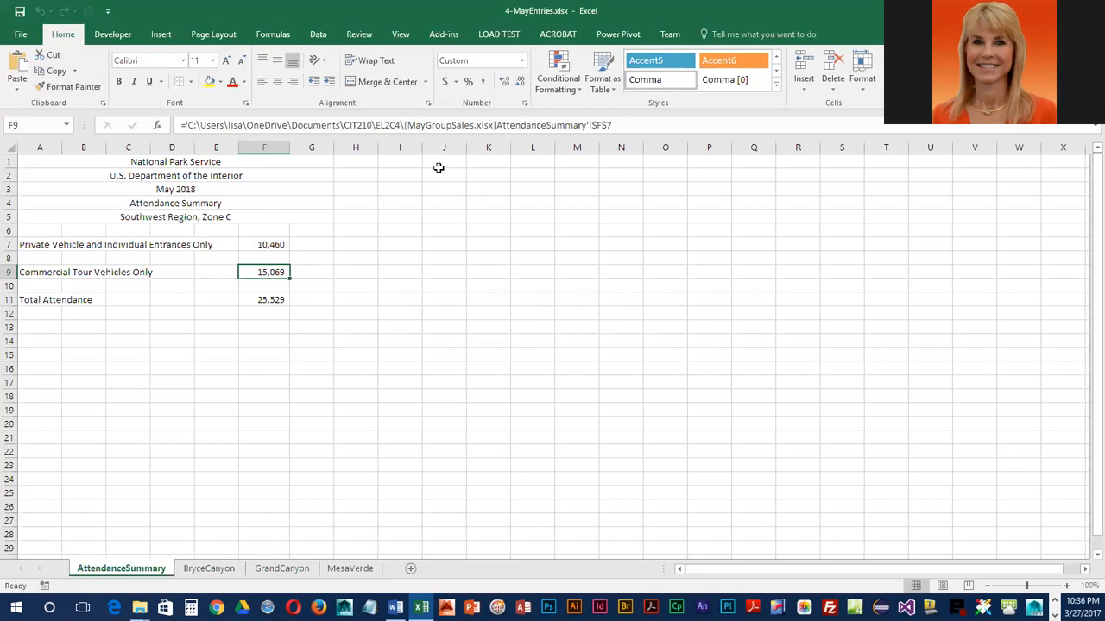
mouse_move(411, 126)
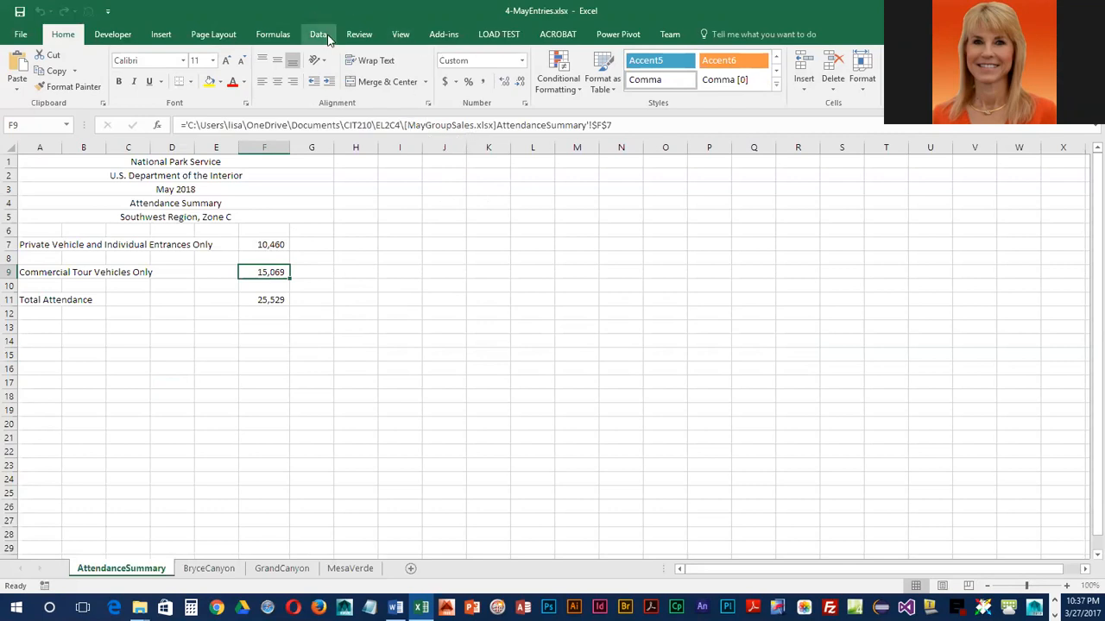
Step: Open Edit Links from the Data tab to see the MayGroupSales.xlsx source
left_click(316, 34)
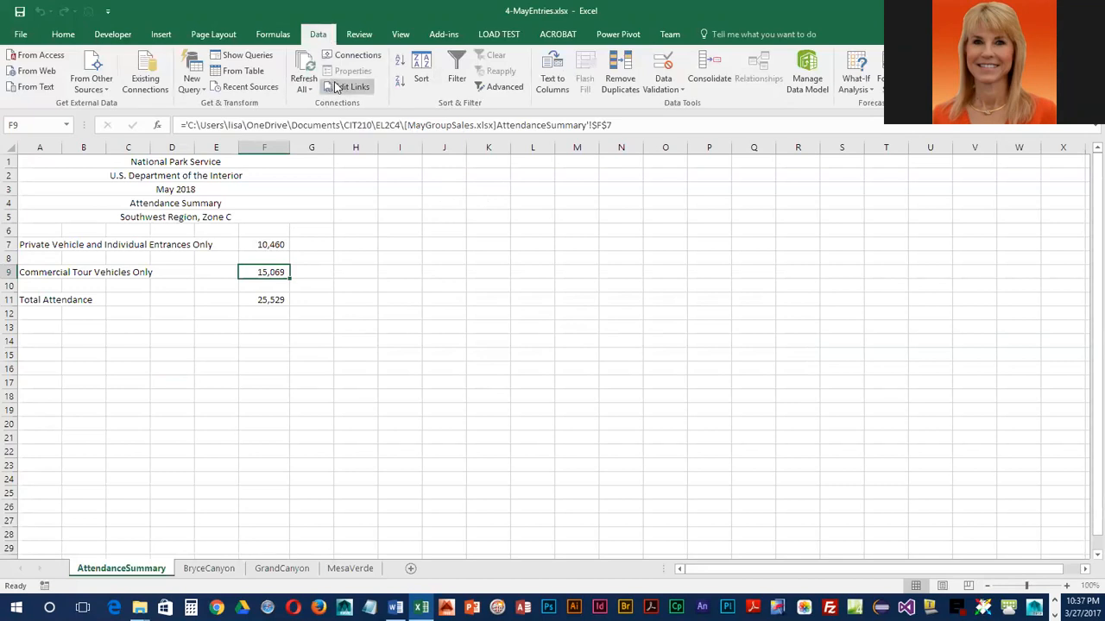
left_click(350, 86)
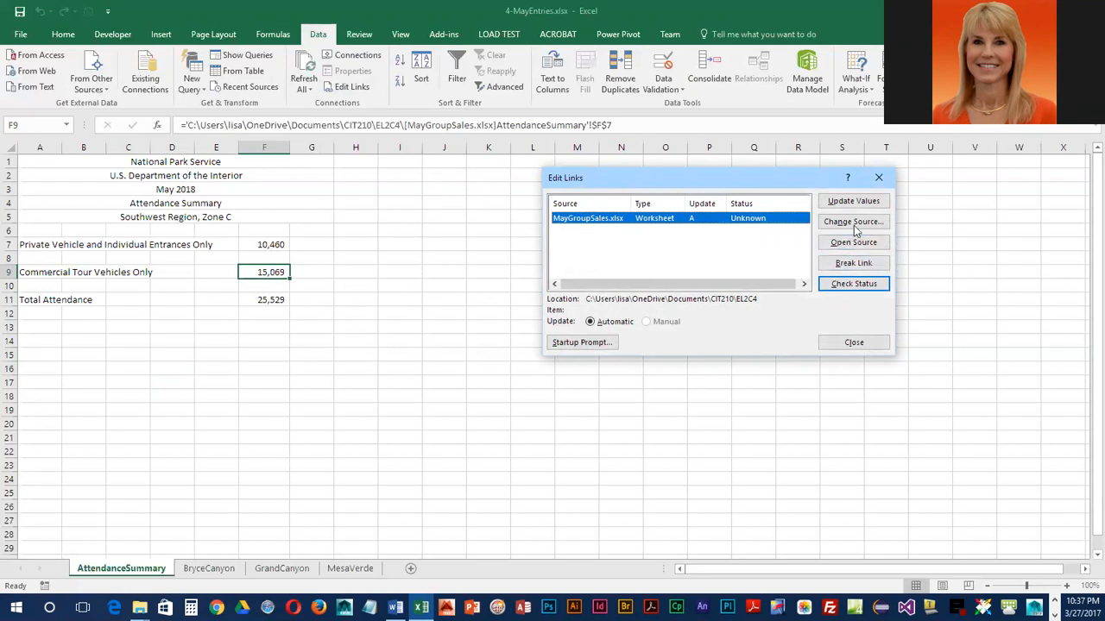
Step: Change the link source to 4-Source.xlsx in the CIT210\EL2C4 folder
left_click(853, 222)
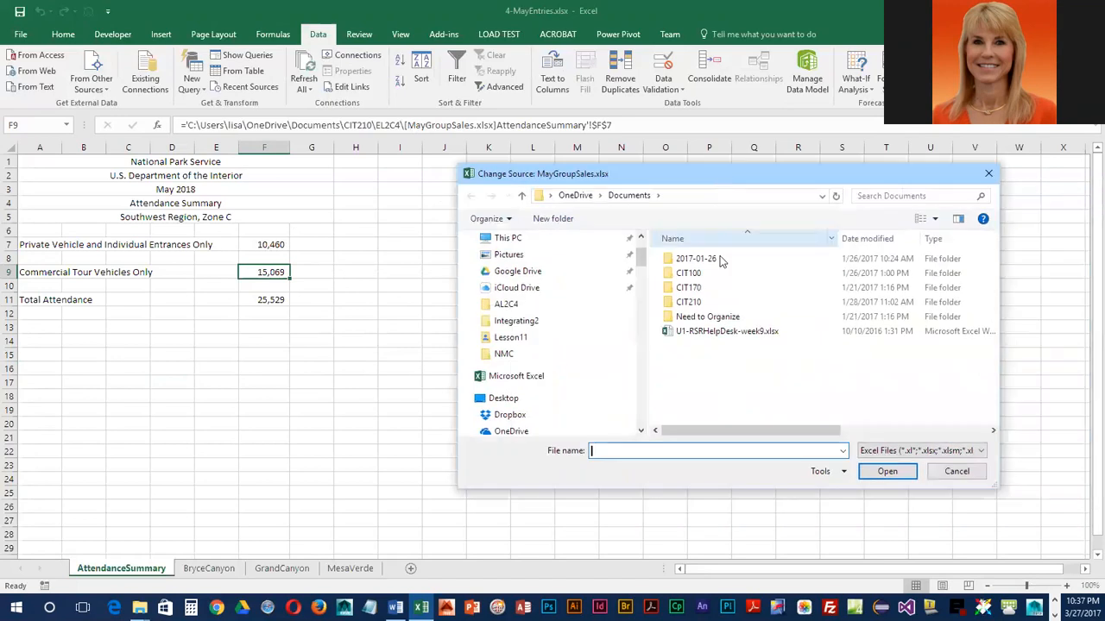
mouse_move(688, 288)
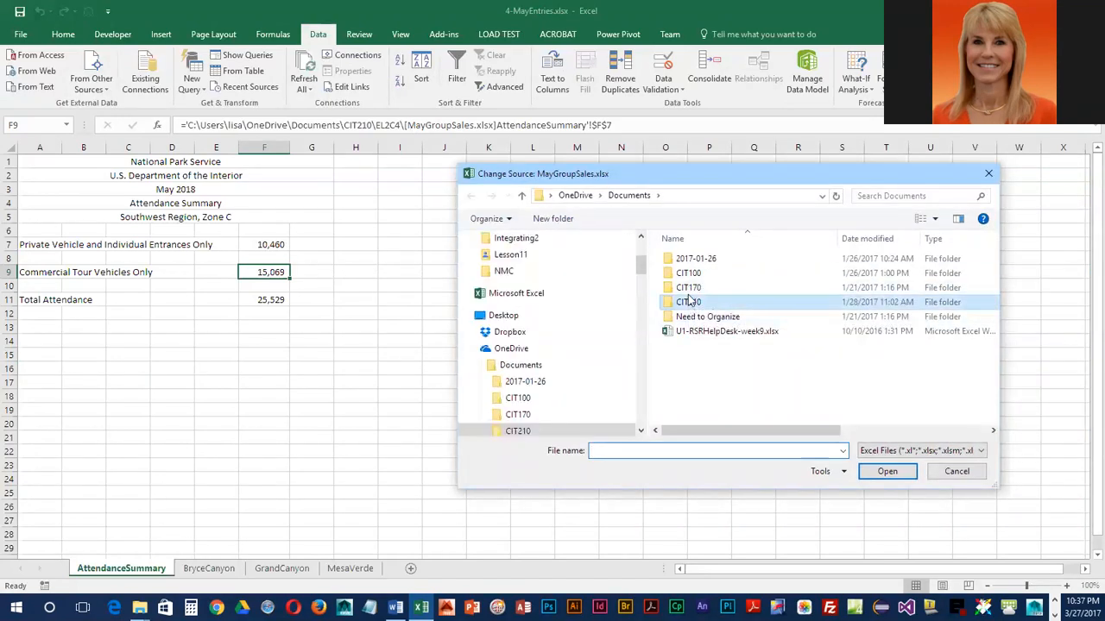
double_click(689, 301)
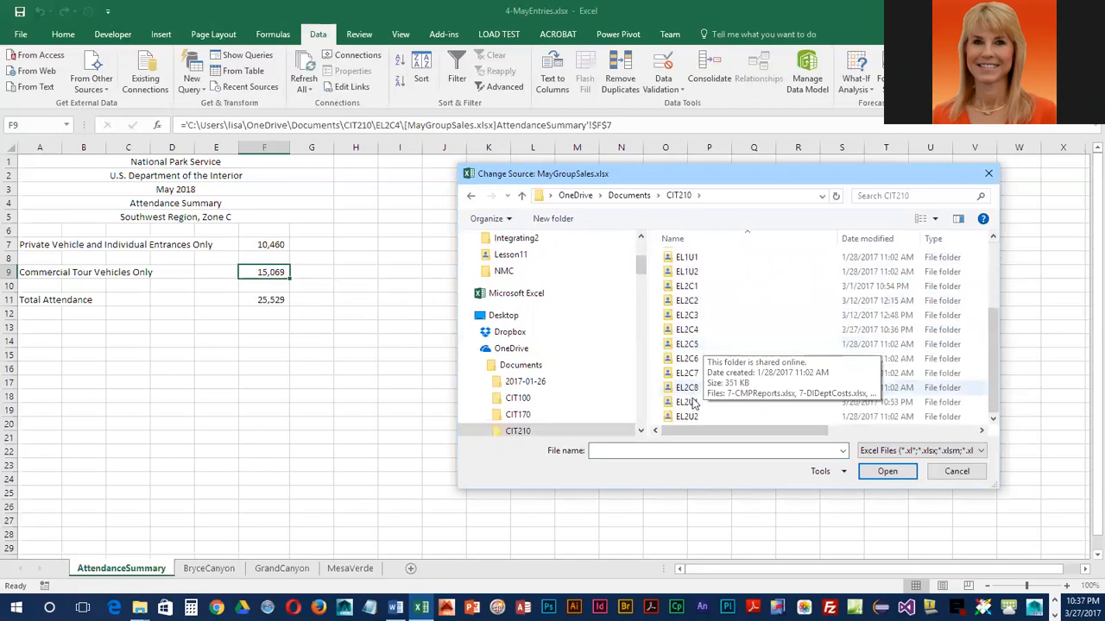
left_click(687, 330)
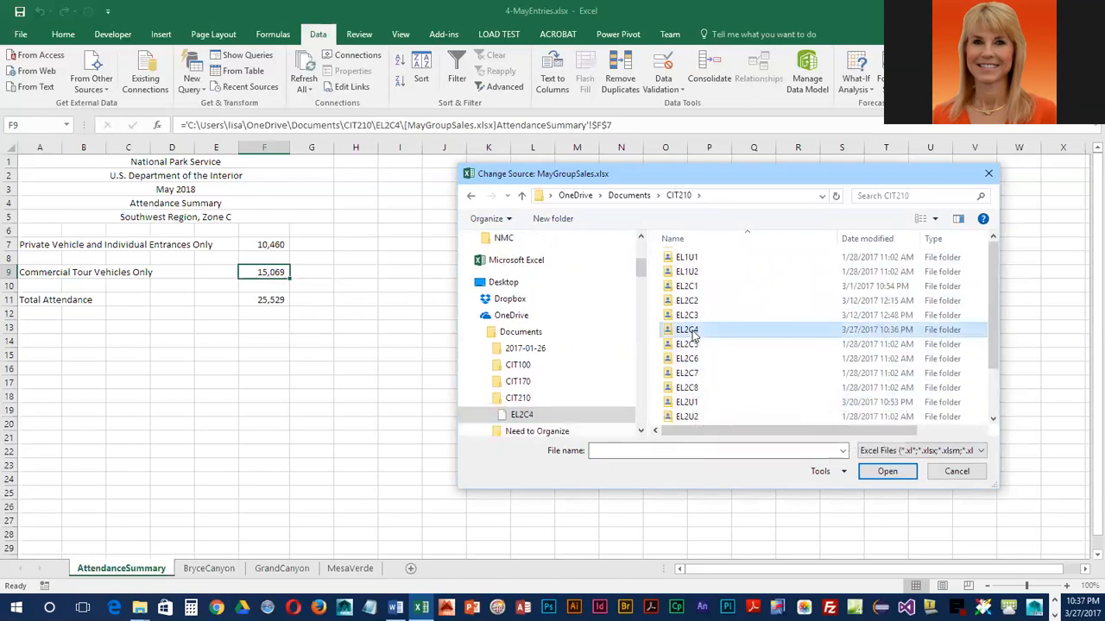
double_click(686, 328)
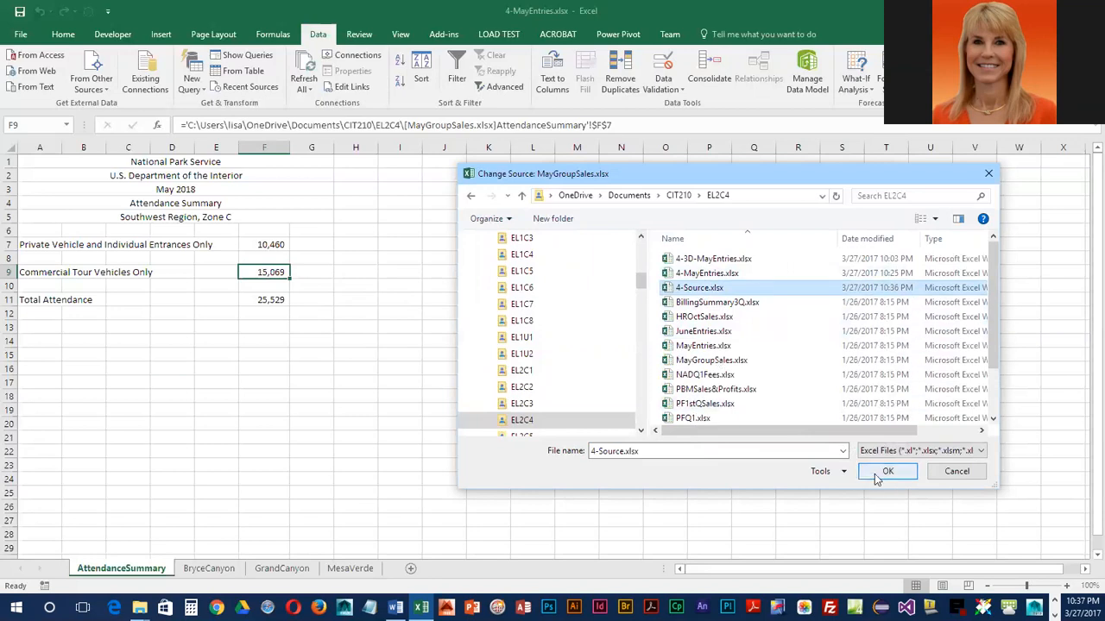
left_click(888, 471)
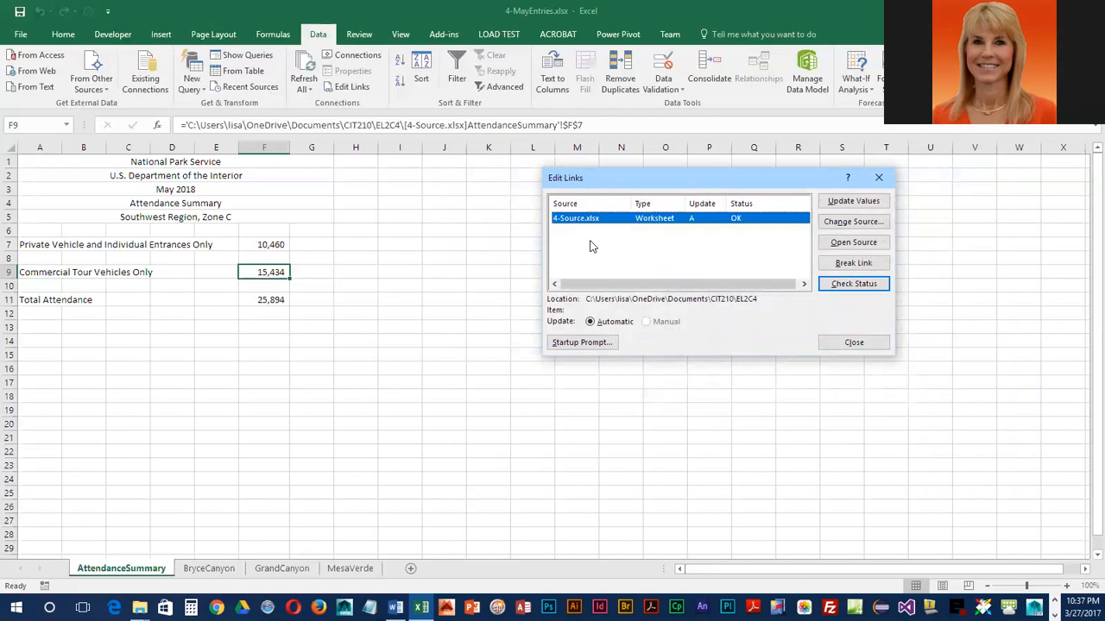
mouse_move(296, 268)
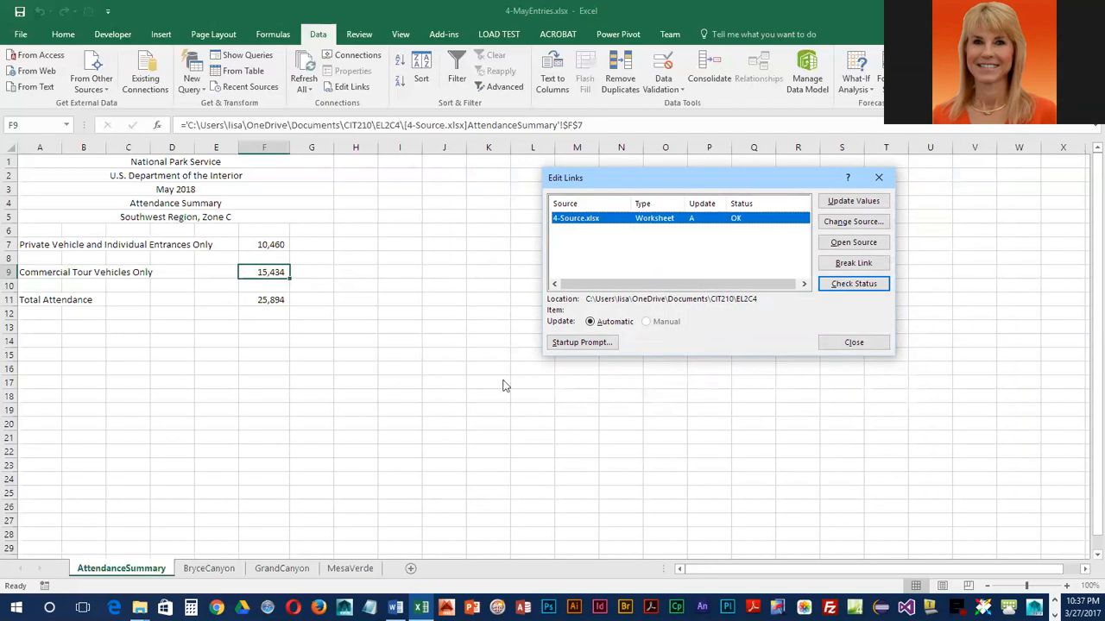
mouse_move(853, 342)
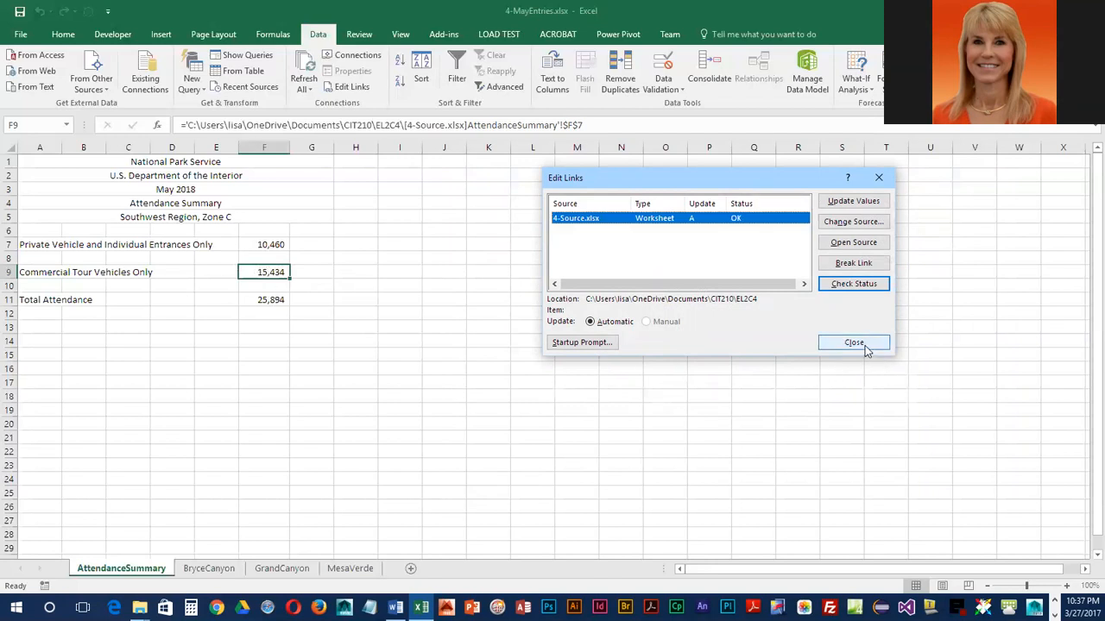
Step: Close Edit Links, leaving 15,434 commercial tours and 25,894 total attendance
left_click(853, 343)
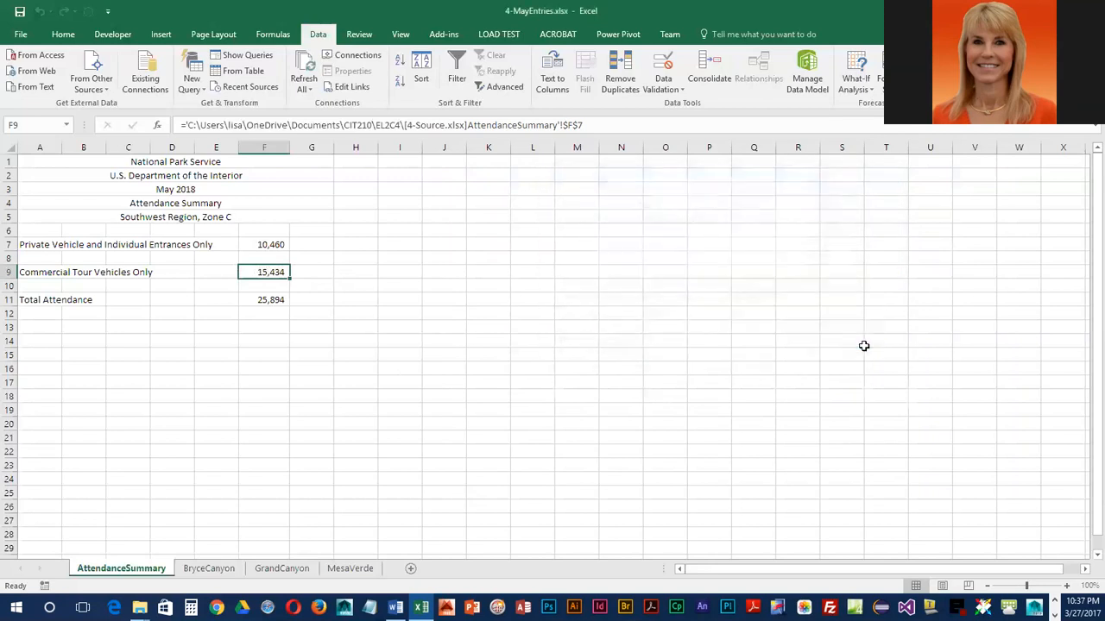
mouse_move(623, 357)
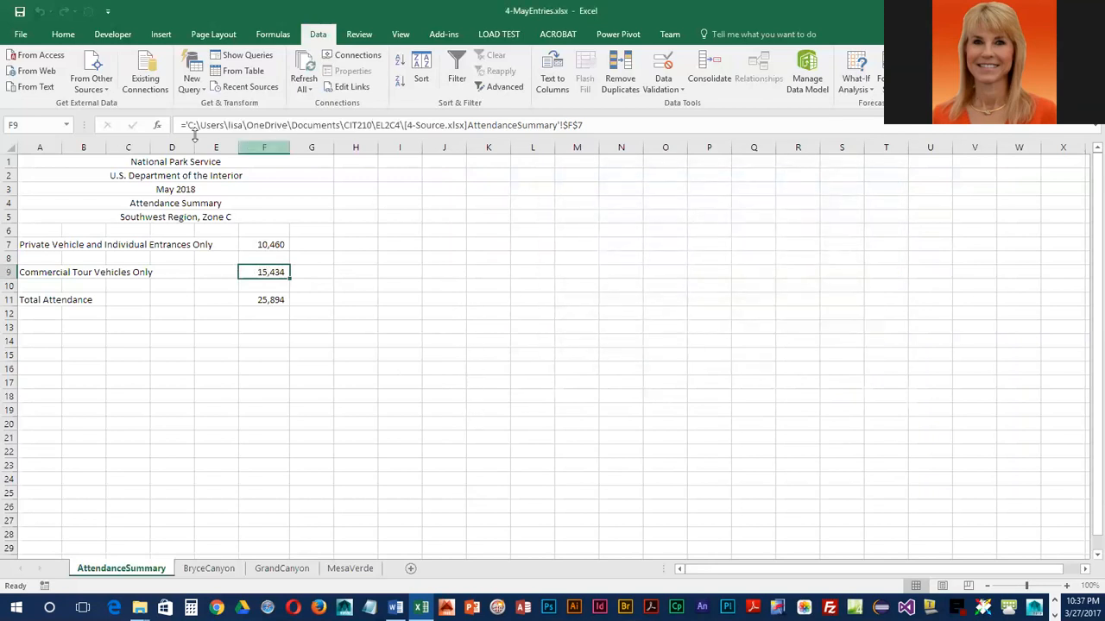
mouse_move(203, 329)
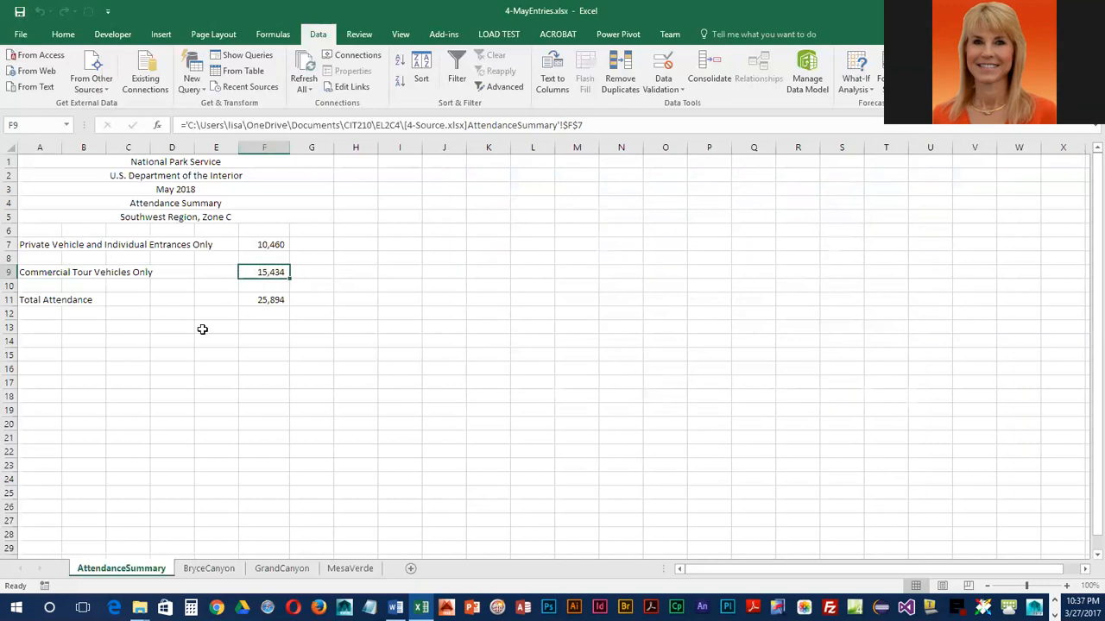